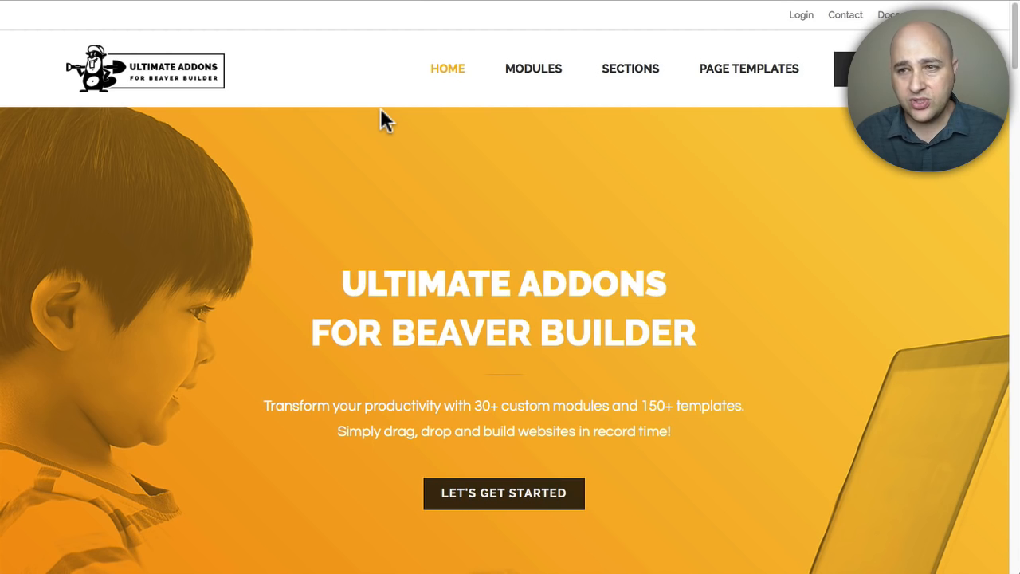
mouse_move(355, 102)
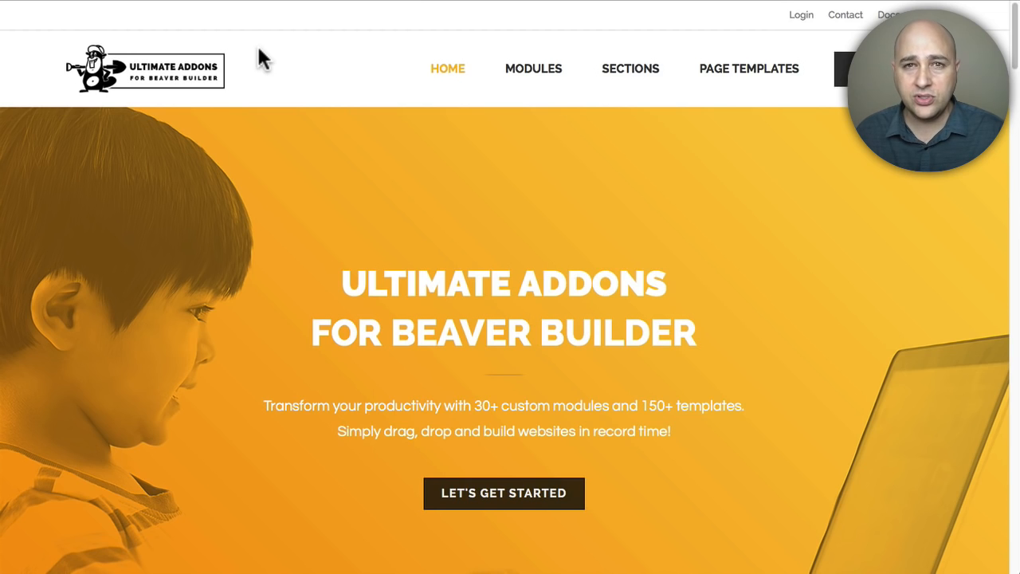
mouse_move(261, 38)
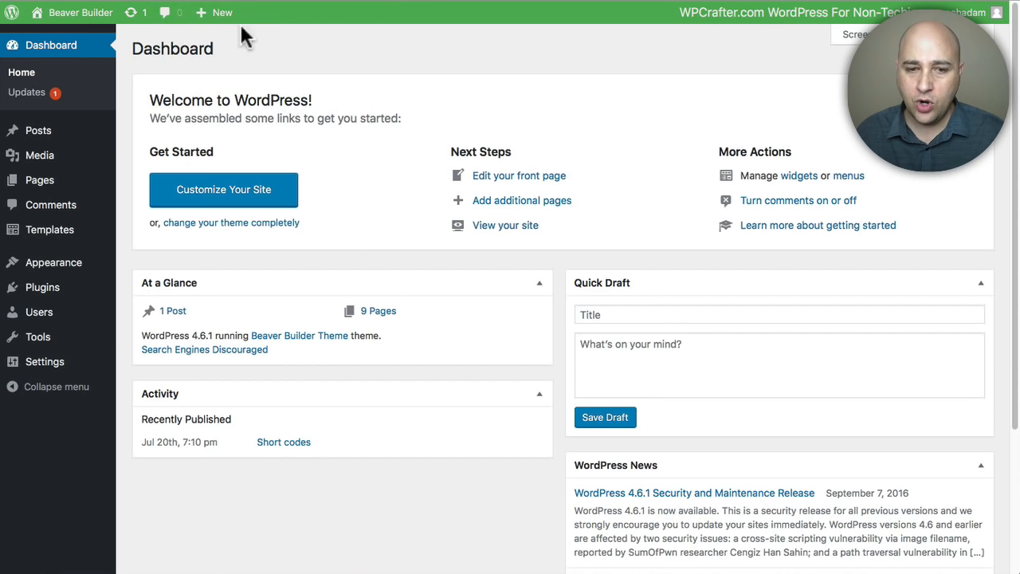
mouse_move(43, 287)
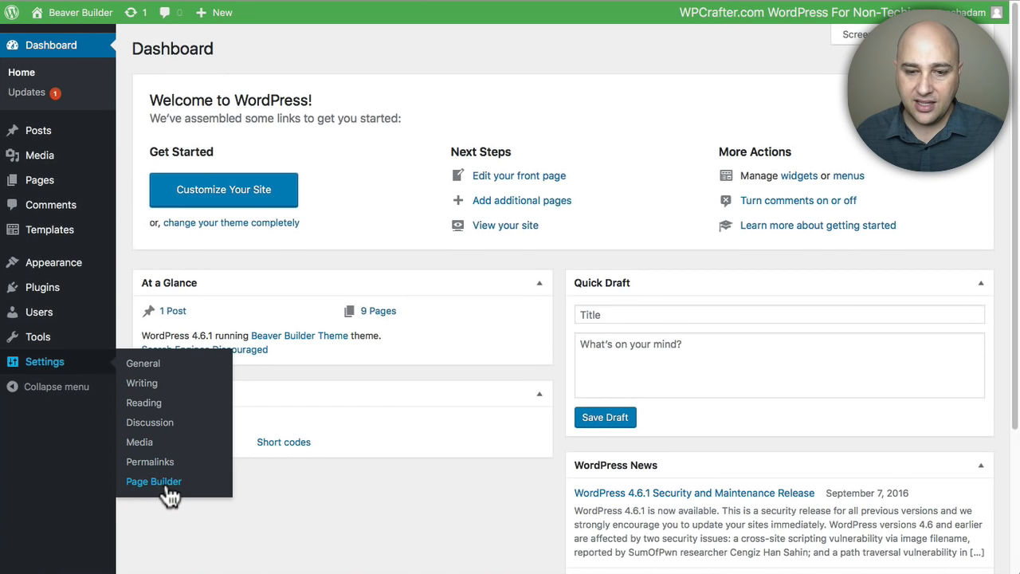
Step: Open Settings > Page Builder to reach the welcome page and UABB settings sections
left_click(154, 480)
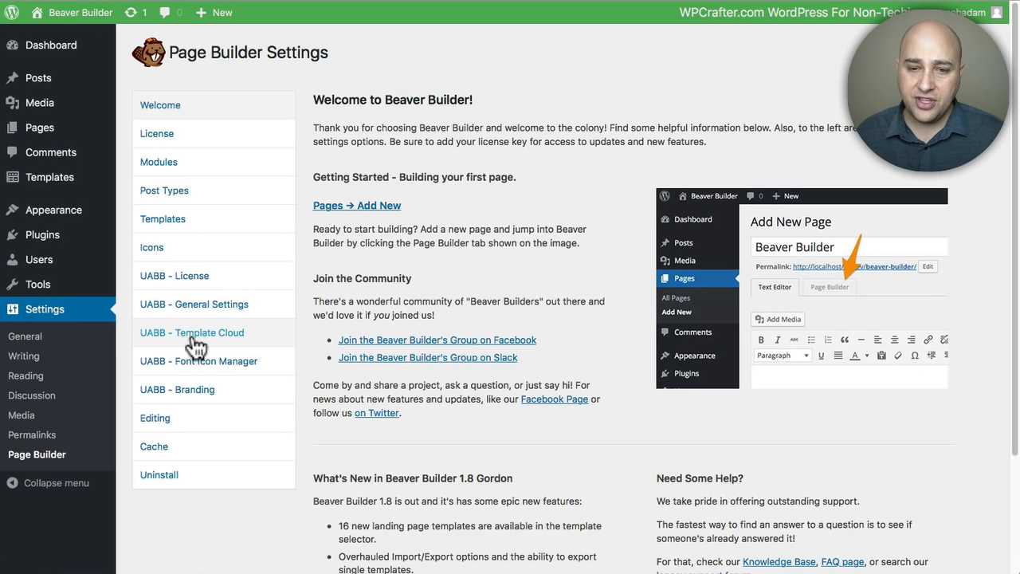
mouse_move(182, 341)
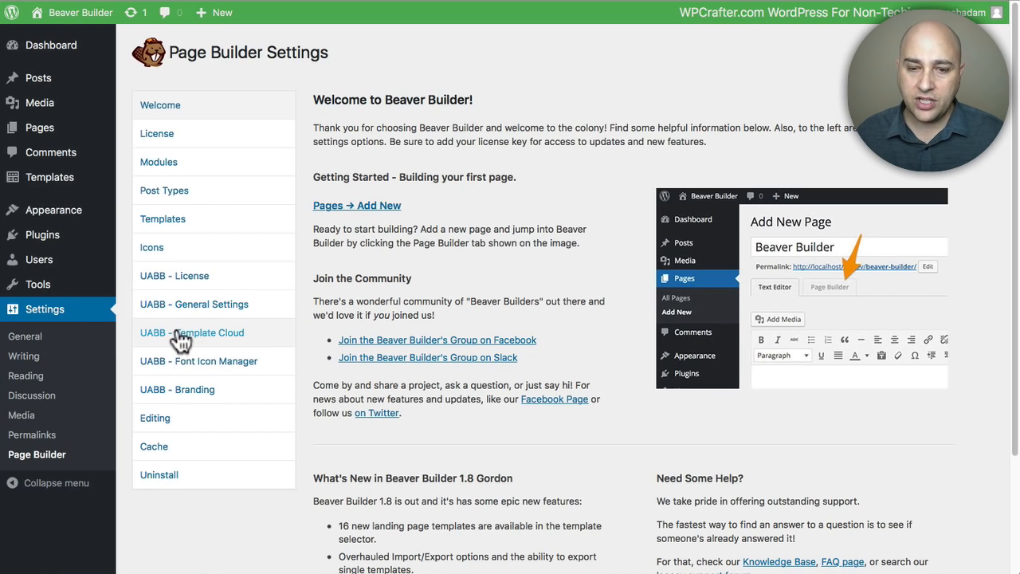
Step: Open UABB - Template Cloud and browse its 41 page templates, About 05 installed
left_click(191, 333)
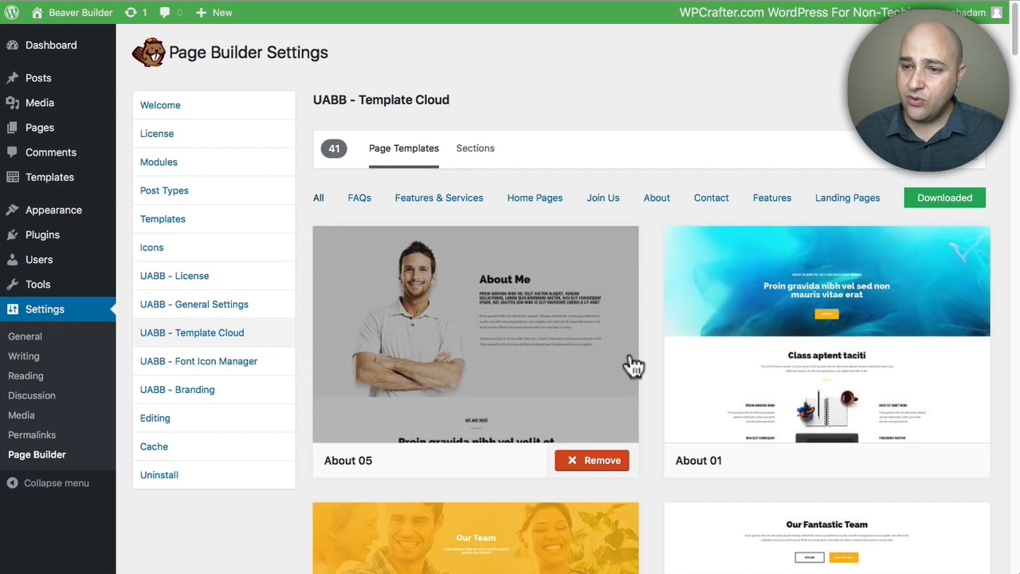
left_click(592, 460)
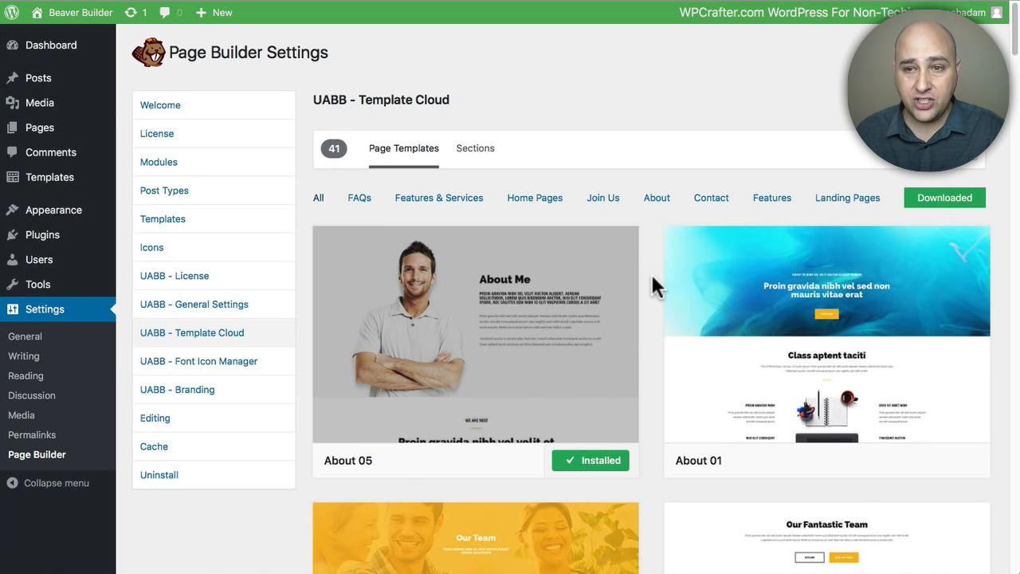
mouse_move(475, 151)
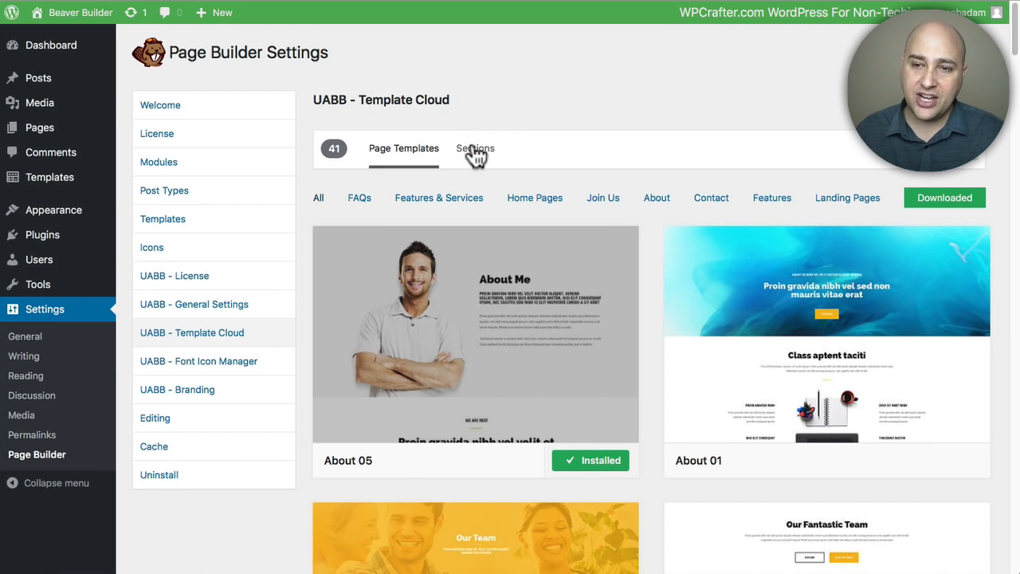
Step: Show the Sections library with Call to Action, Contact Info and Content
left_click(476, 148)
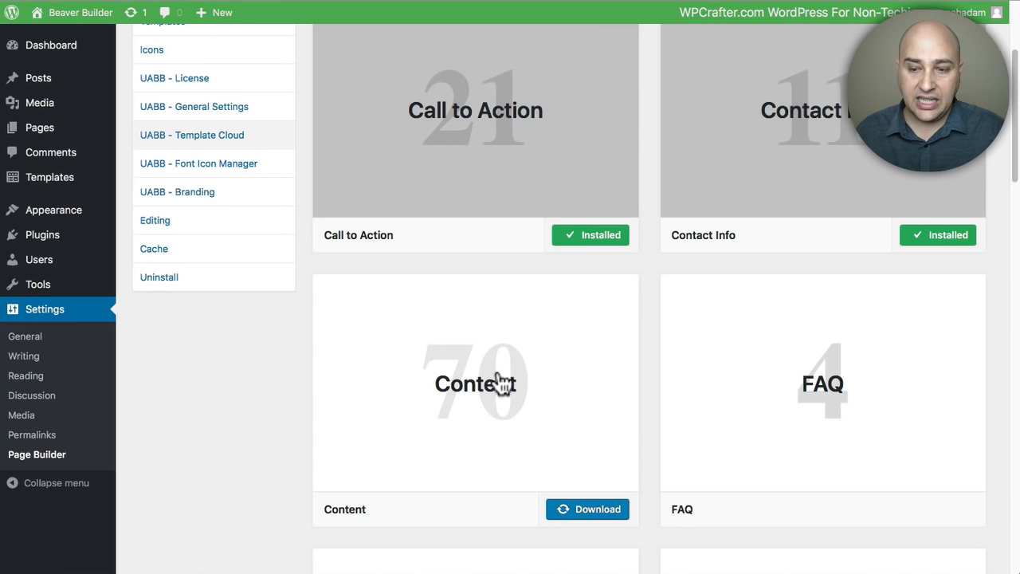
mouse_move(519, 409)
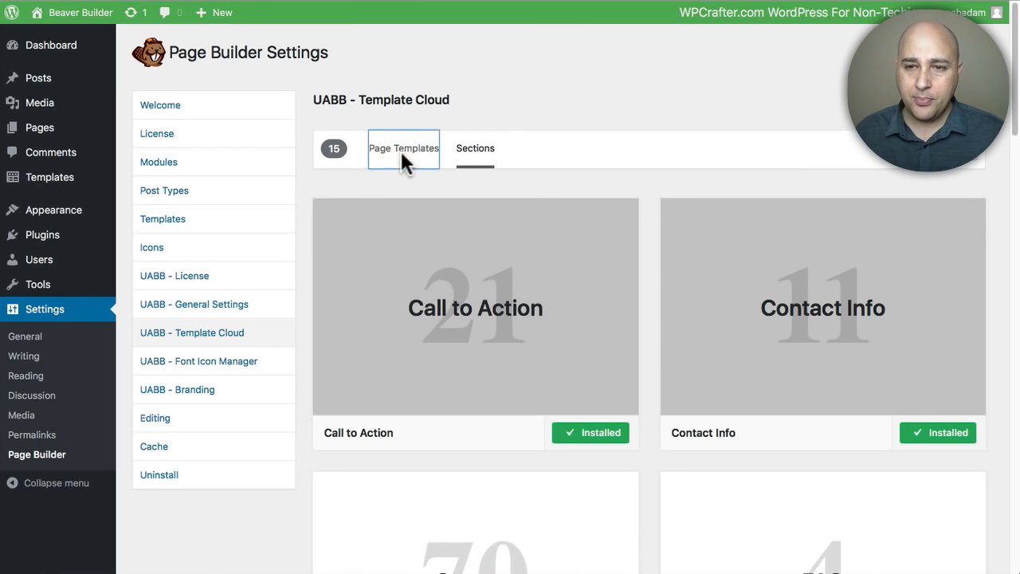
Step: Return to the Page Templates tab listing 41 templates with About 05 installed
left_click(404, 148)
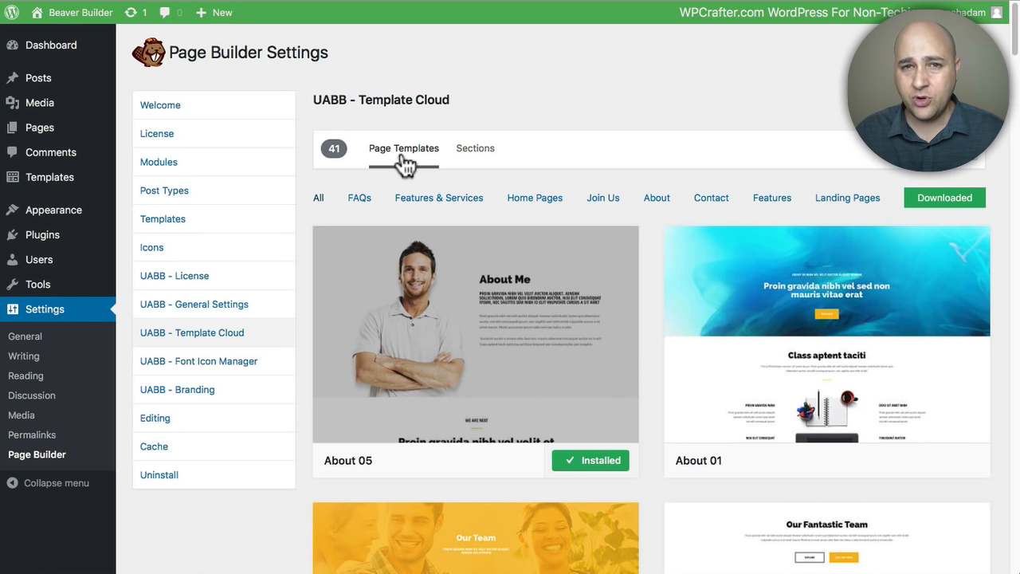
mouse_move(498, 164)
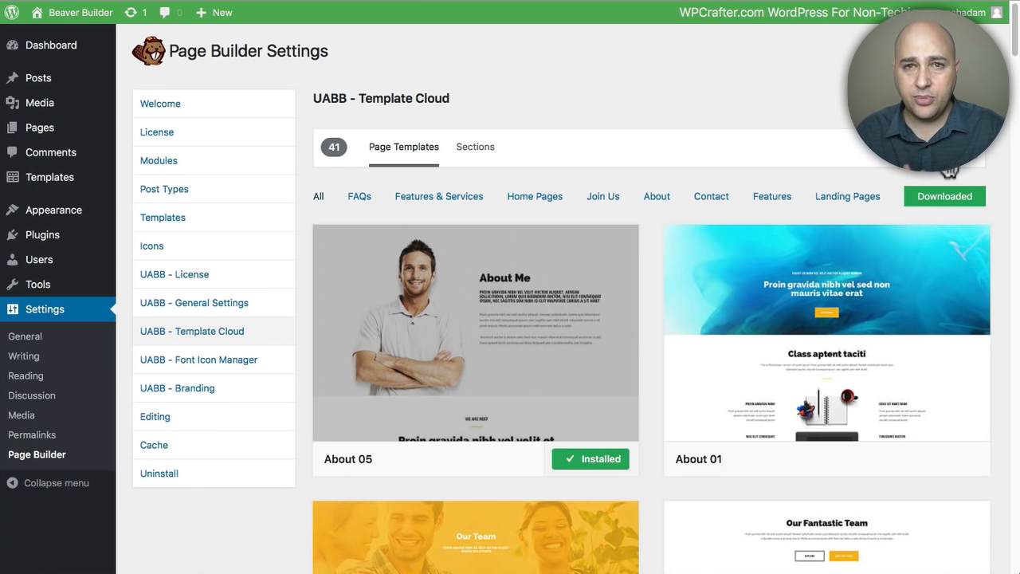
mouse_move(603, 200)
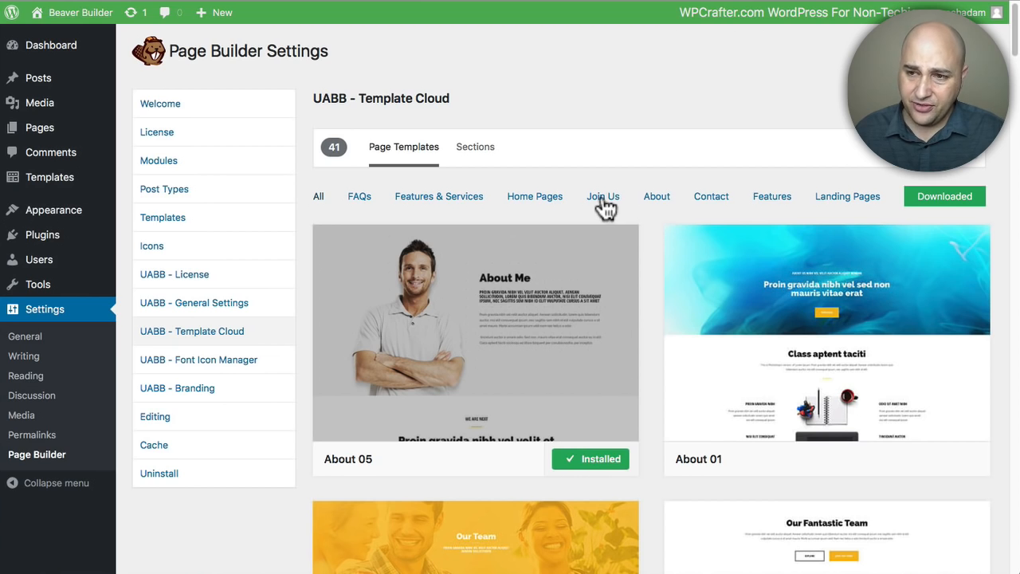
mouse_move(497, 207)
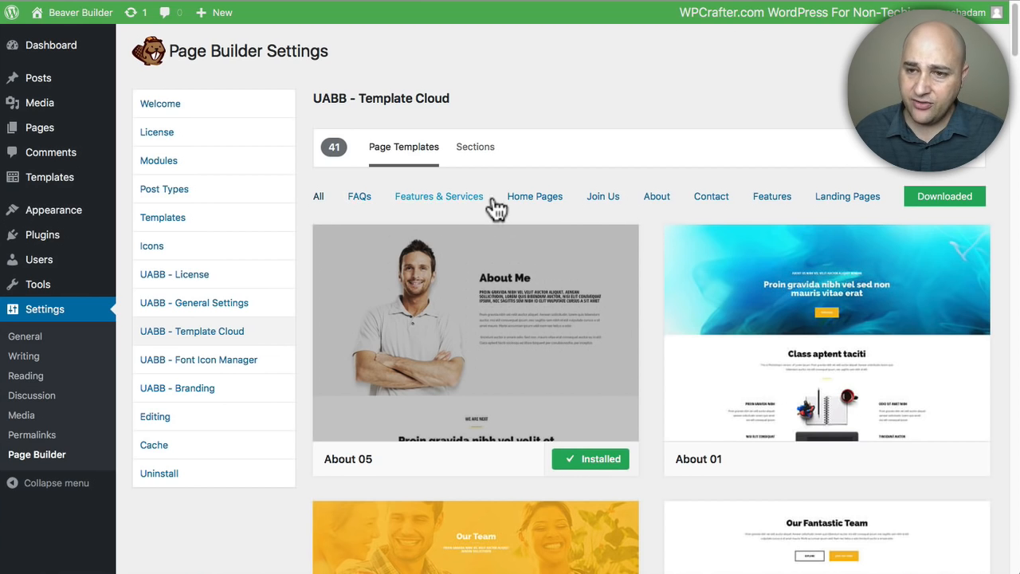
mouse_move(662, 233)
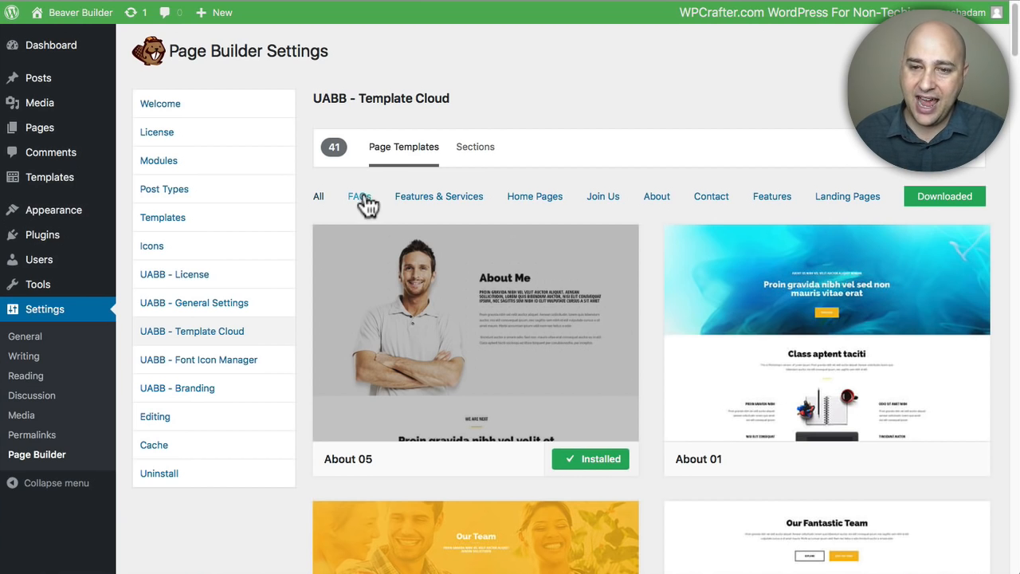
mouse_move(604, 196)
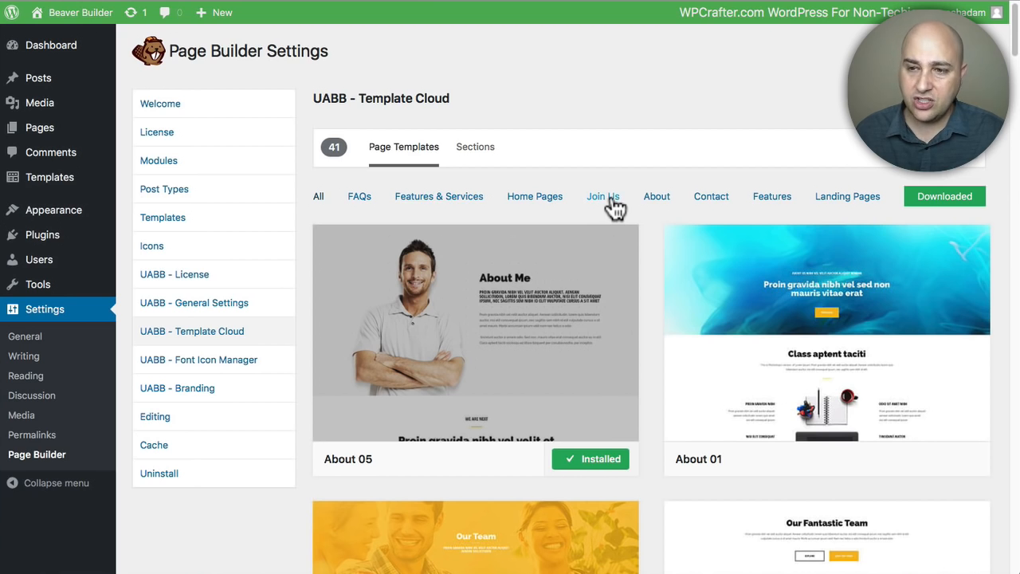
mouse_move(485, 198)
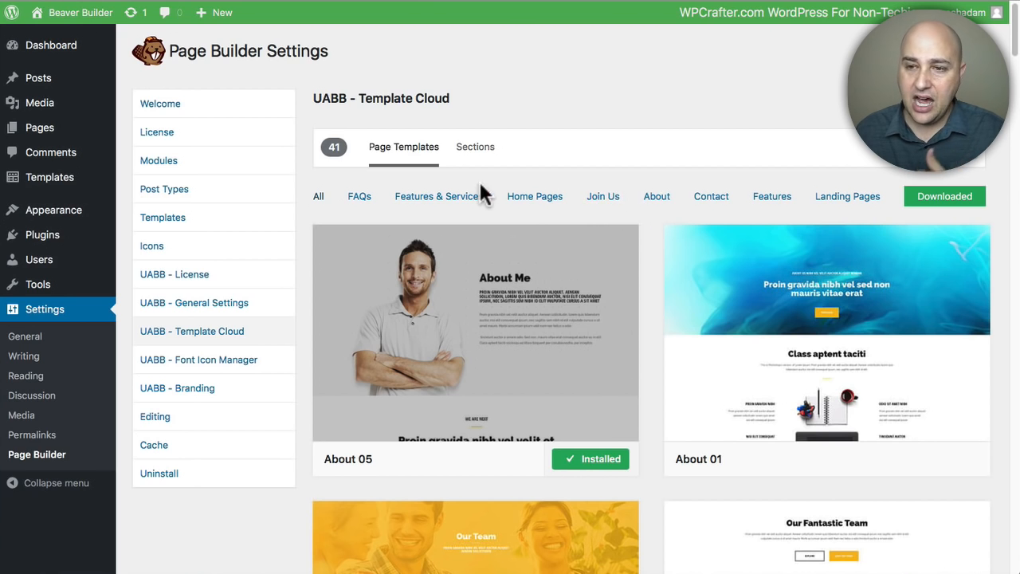
Step: Filter to Home Pages, preview the Veterinary template, and download it
left_click(535, 196)
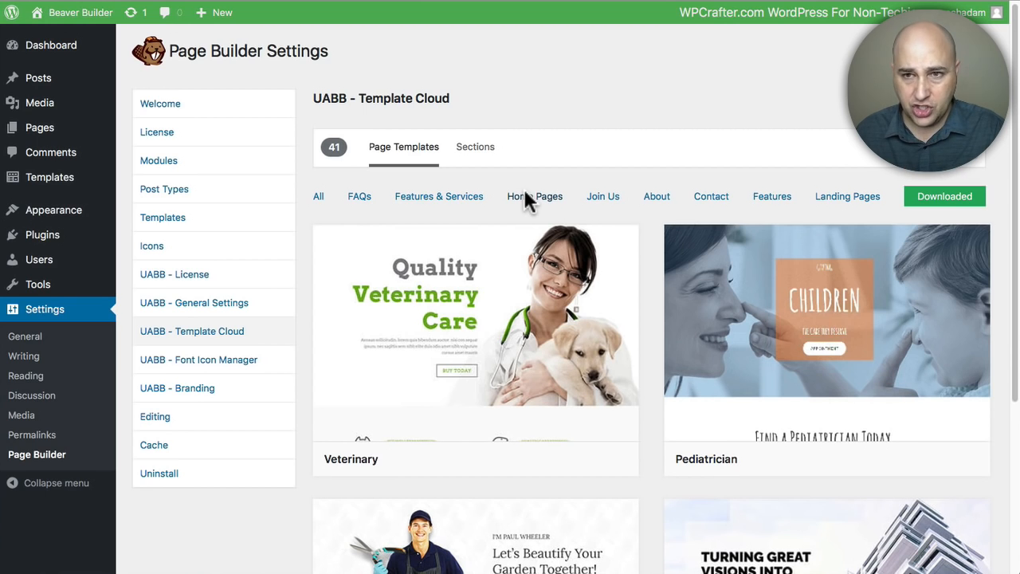
mouse_move(531, 204)
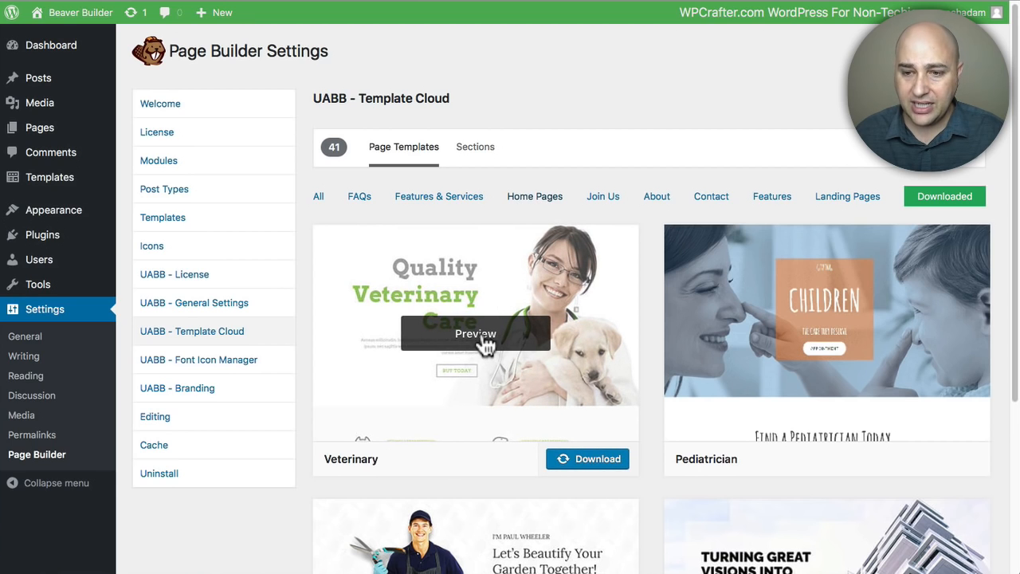
left_click(476, 333)
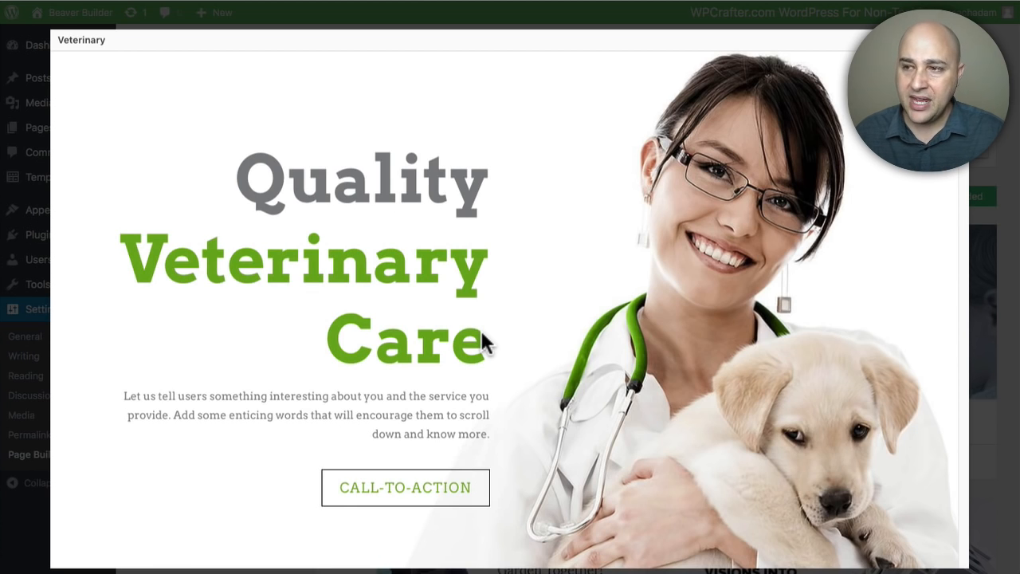
scroll("down", 3)
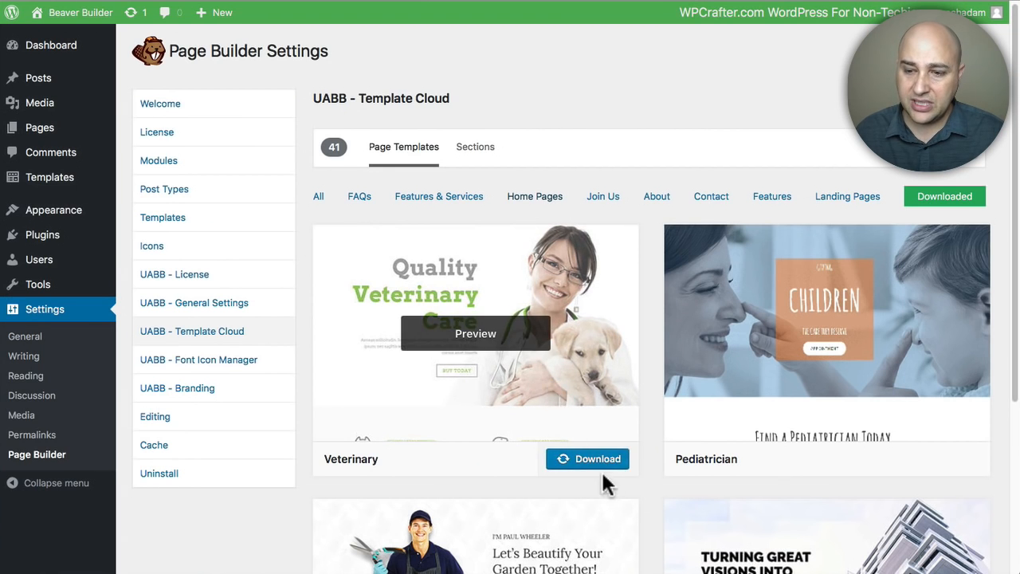
left_click(587, 459)
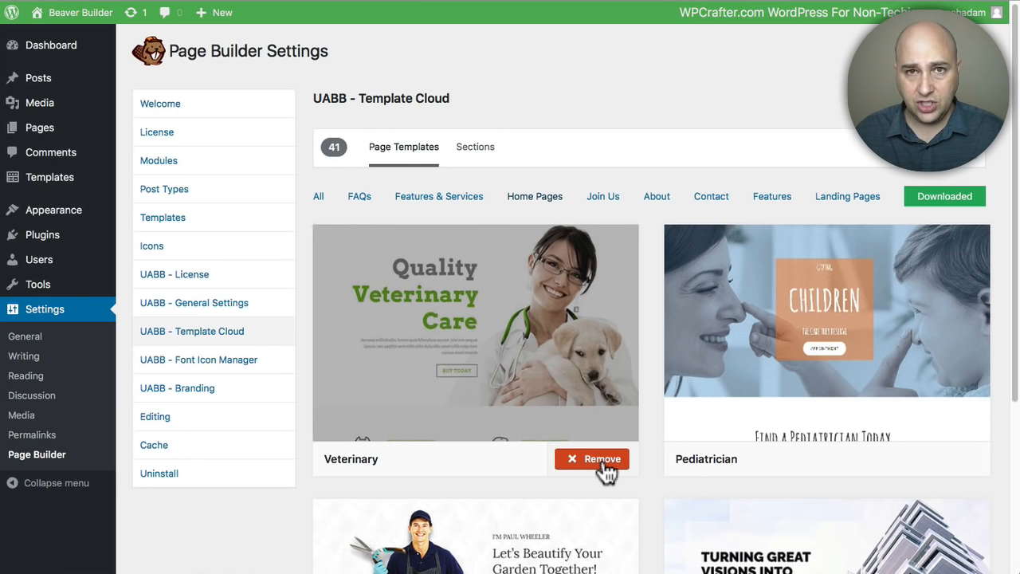
left_click(592, 458)
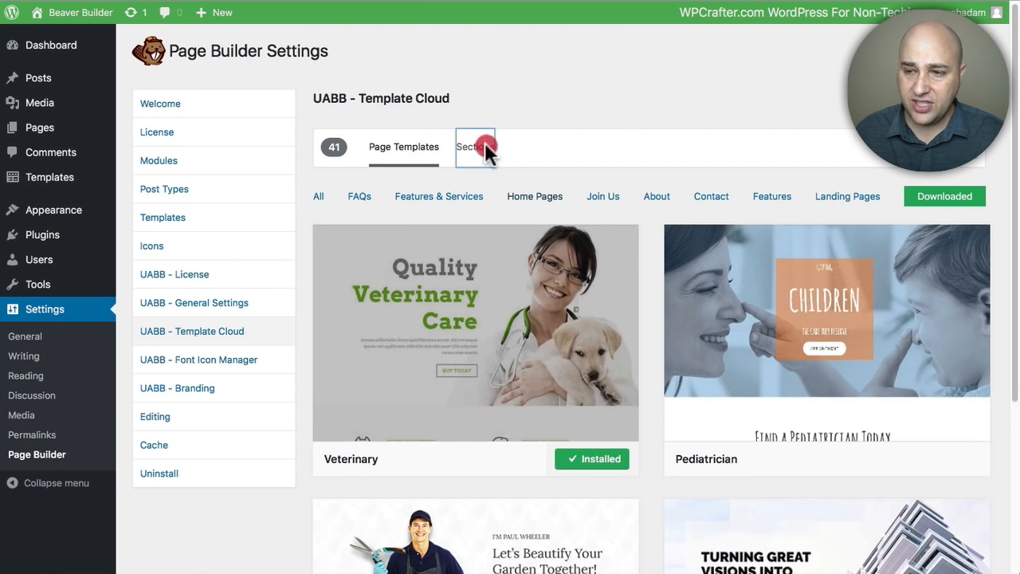
Step: On the Sections tab, scroll down and download the FAQ sections
left_click(476, 147)
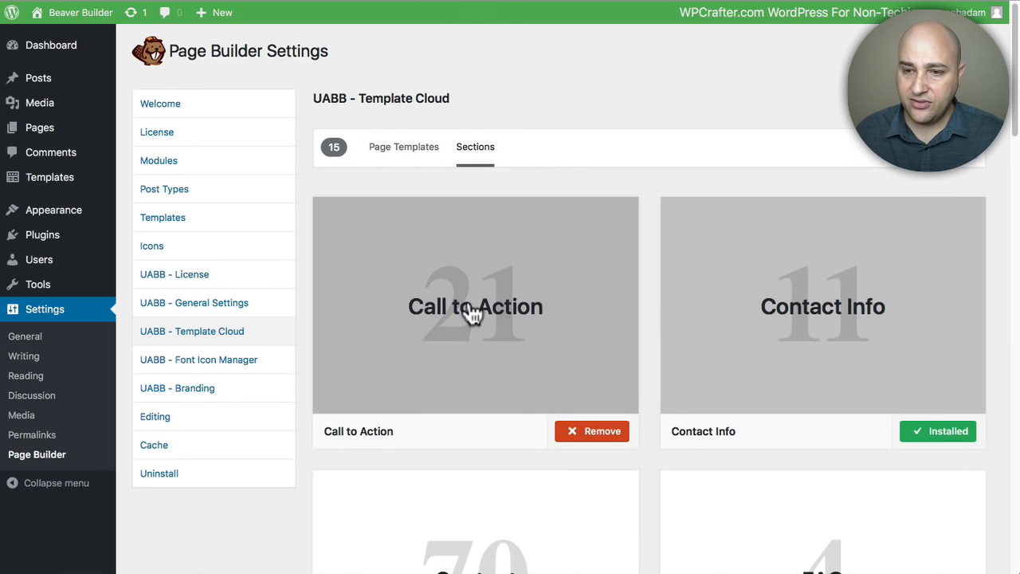
mouse_move(646, 263)
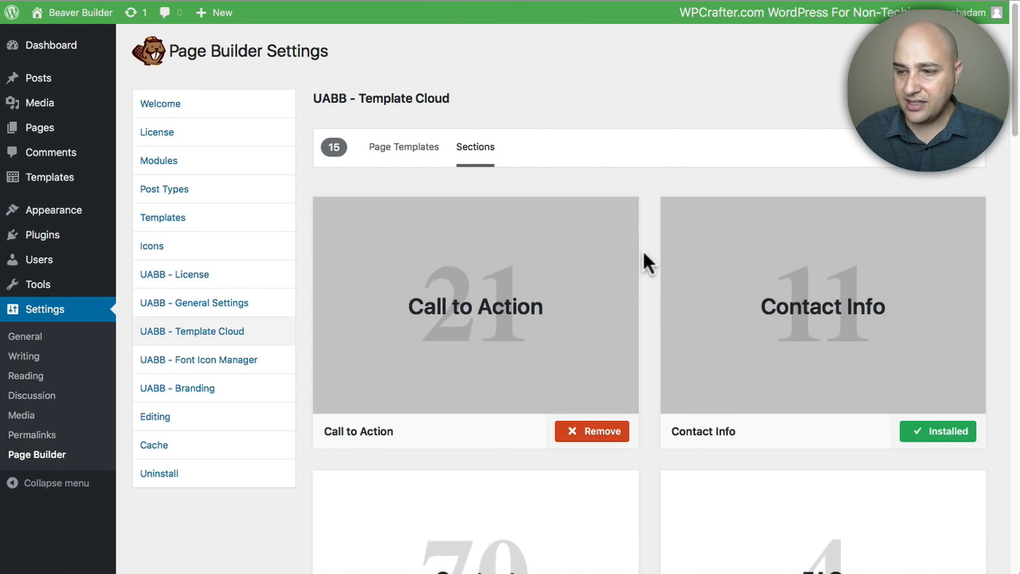
scroll("down", 3)
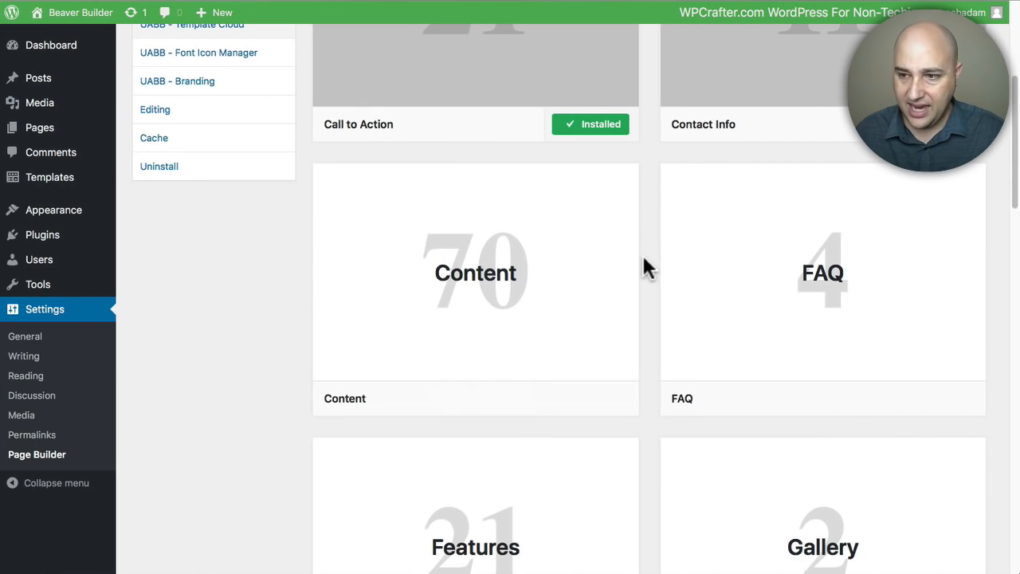
mouse_move(813, 287)
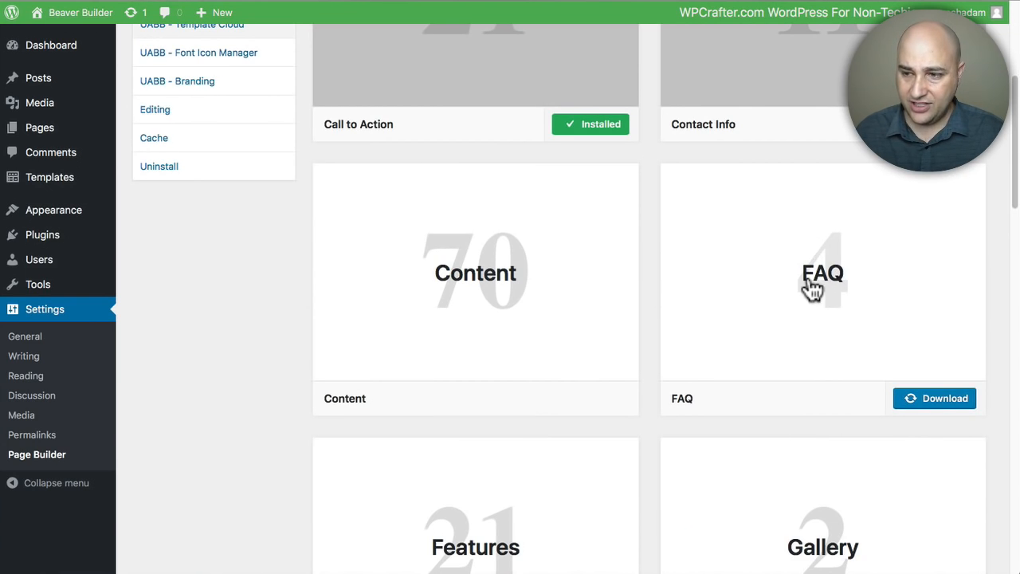
left_click(935, 398)
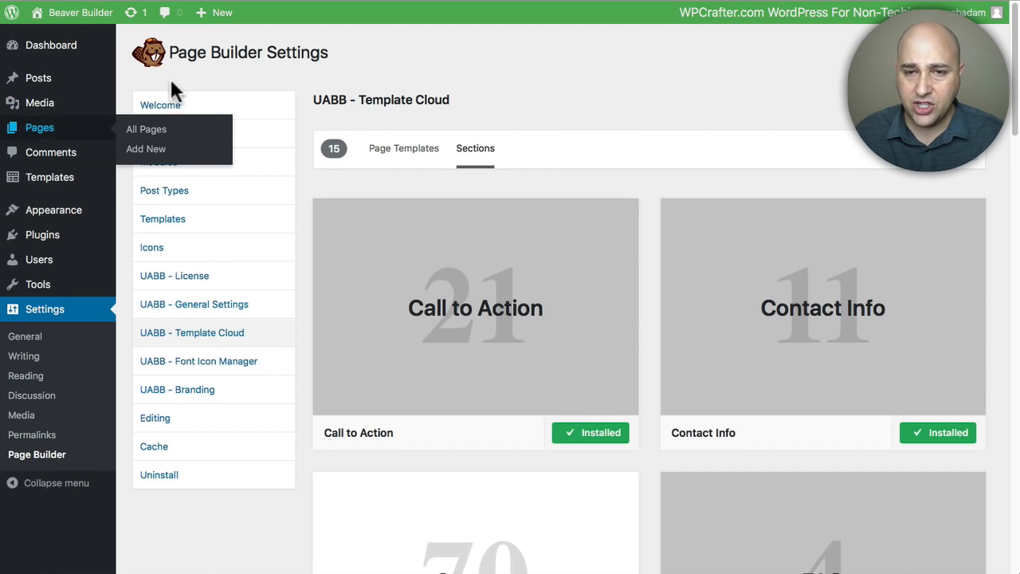
Step: Add a new page titled 'UABB NEW' and open it in Page Builder
left_click(145, 149)
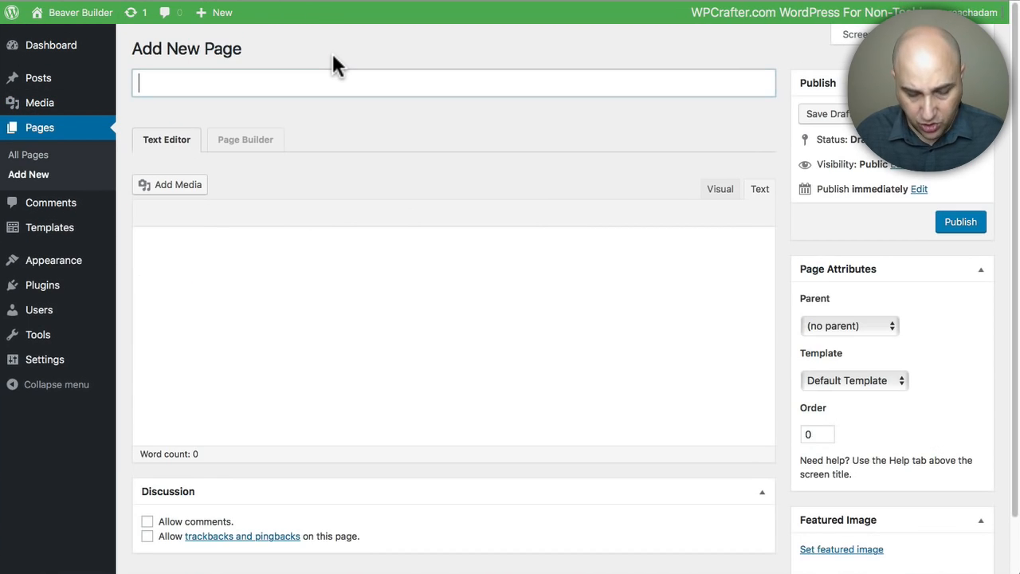
type("UABB NEW")
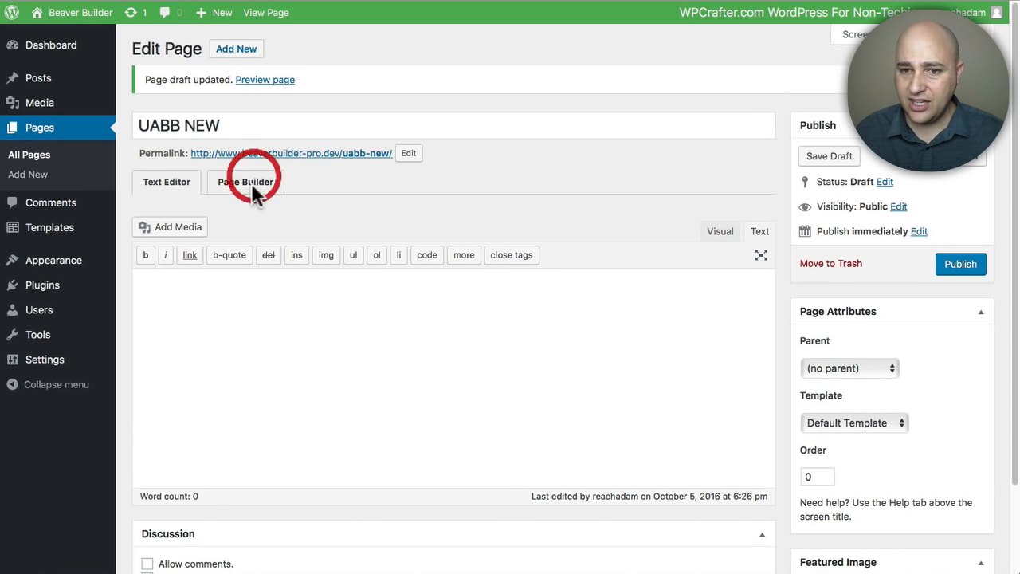
left_click(246, 181)
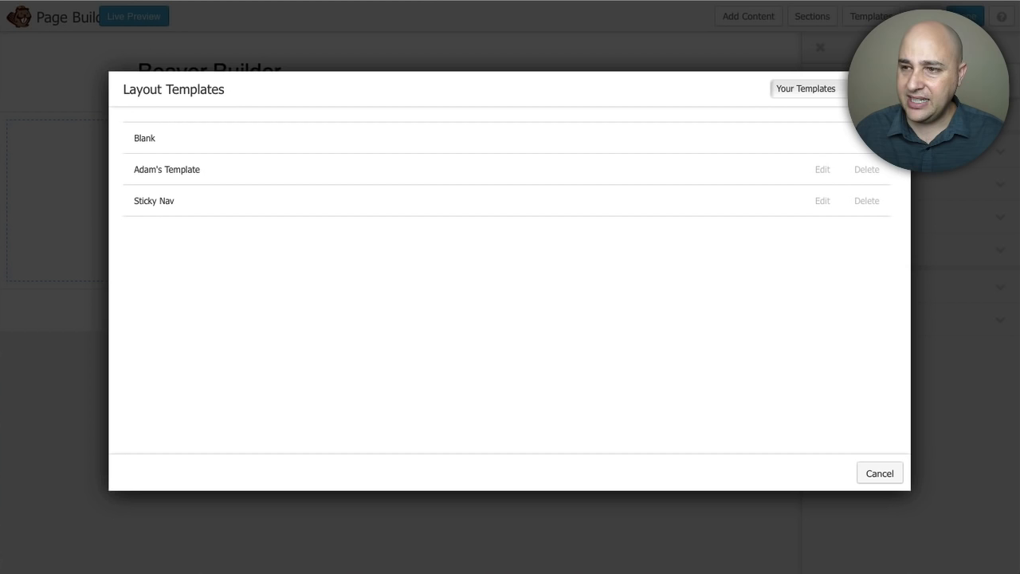
Step: Switch Layout Templates to Template Cloud, listing Veterinary and Business Landing Page 2
left_click(806, 88)
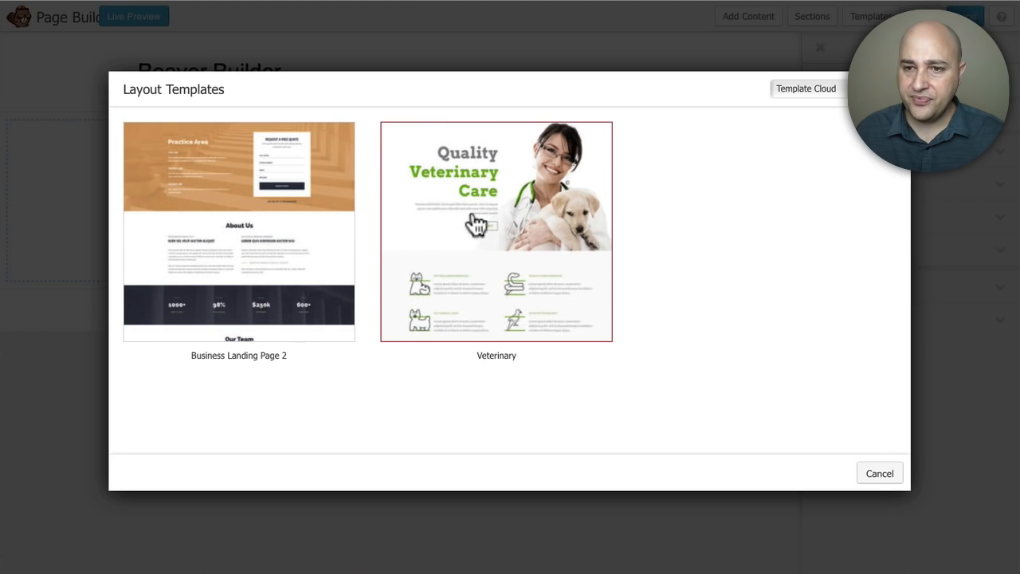
mouse_move(518, 243)
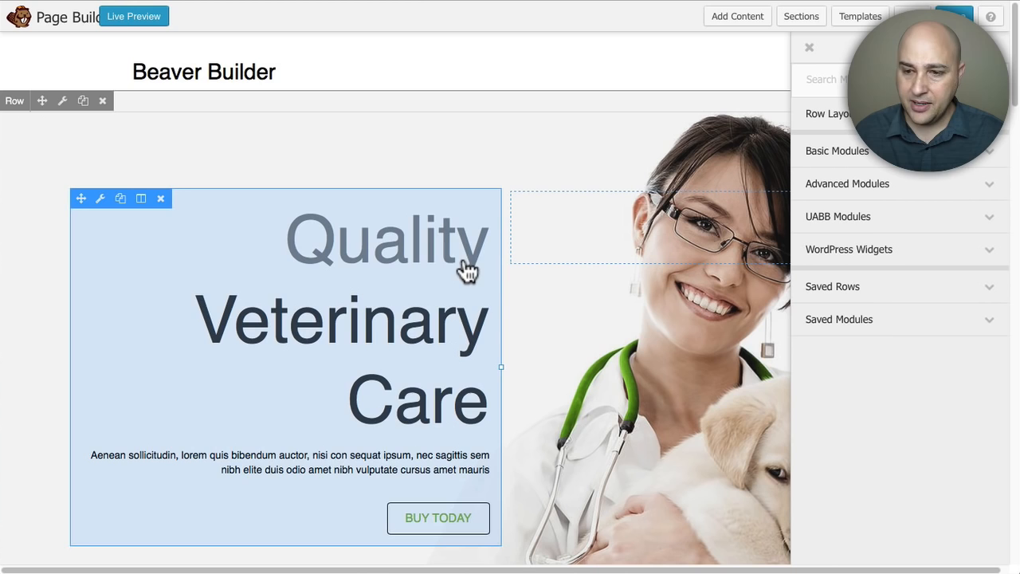
mouse_move(435, 270)
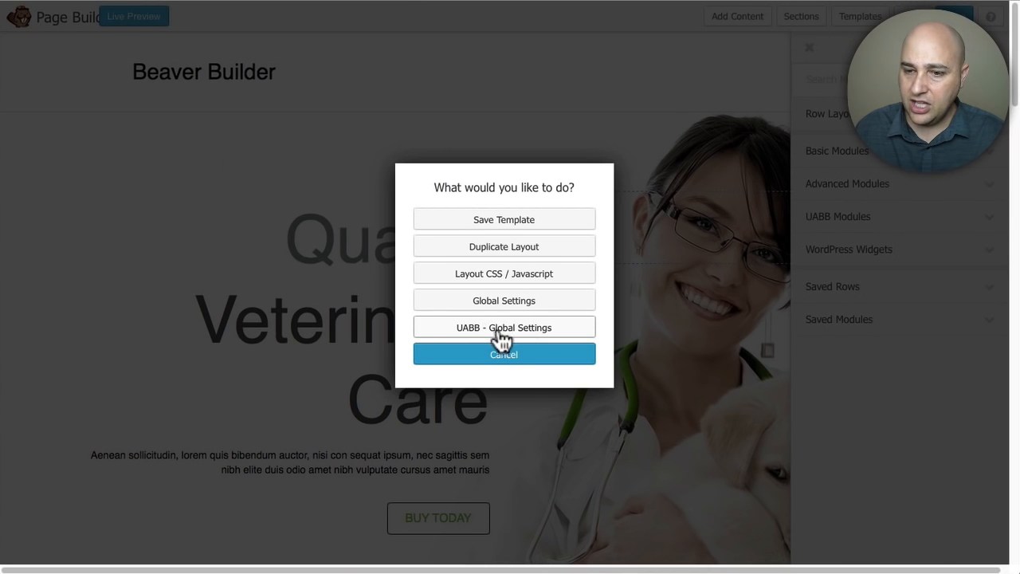
Step: Scroll through UABB - Global Settings, then cancel without saving
left_click(503, 327)
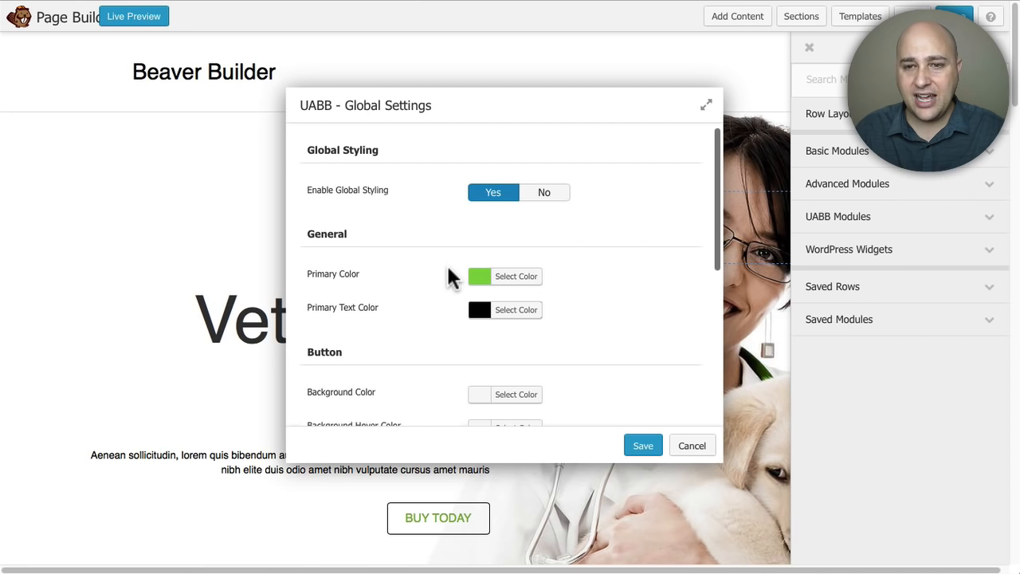
scroll("down", 3)
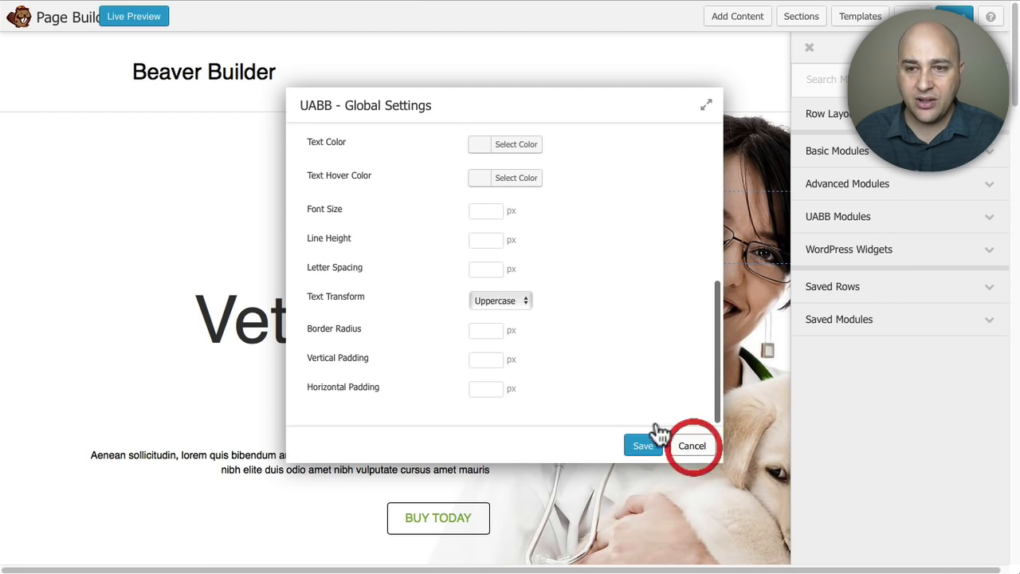
left_click(691, 446)
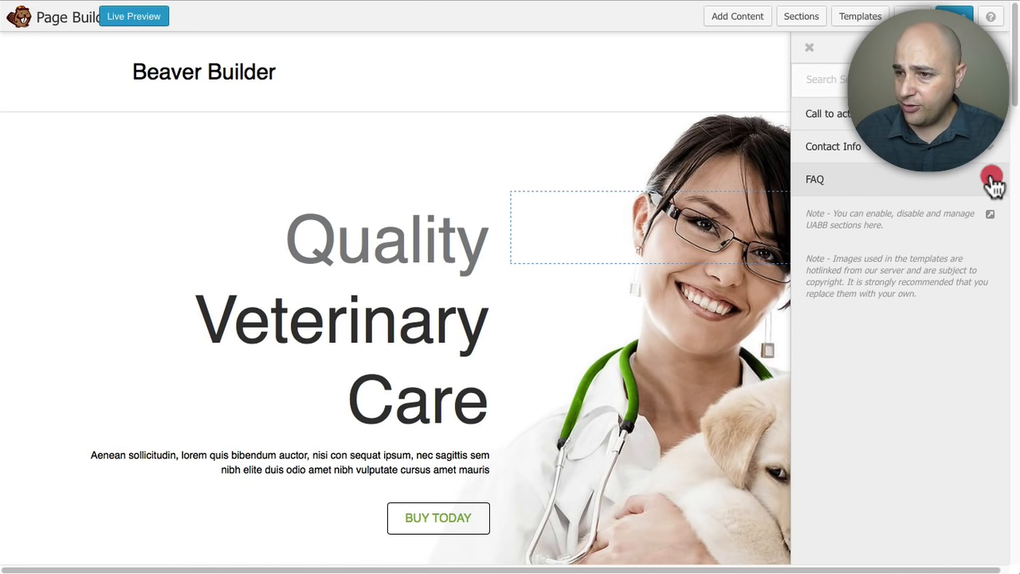
Step: Expand the FAQ category to reveal the downloaded FAQ section thumbnails
left_click(814, 178)
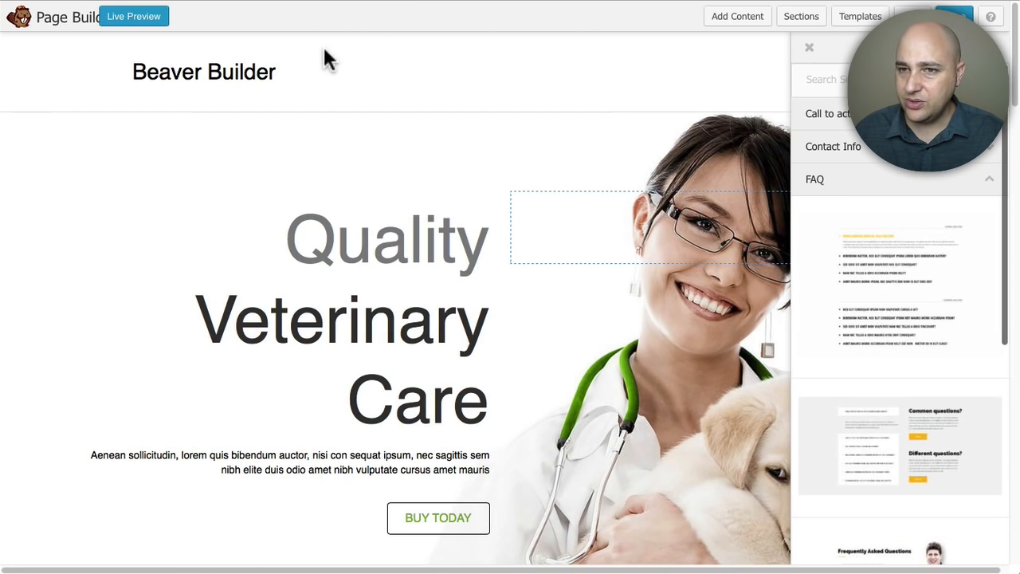
mouse_move(364, 83)
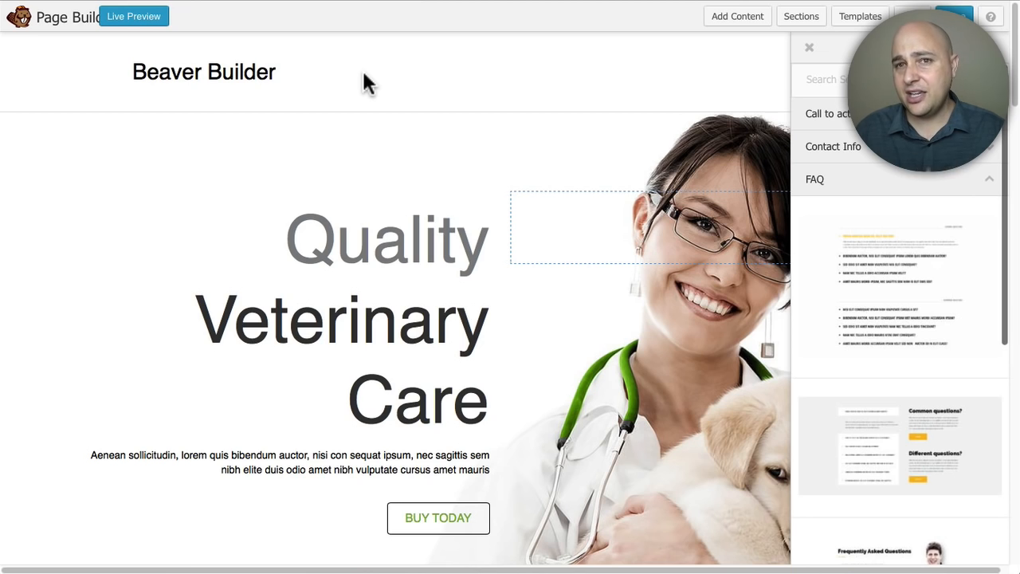